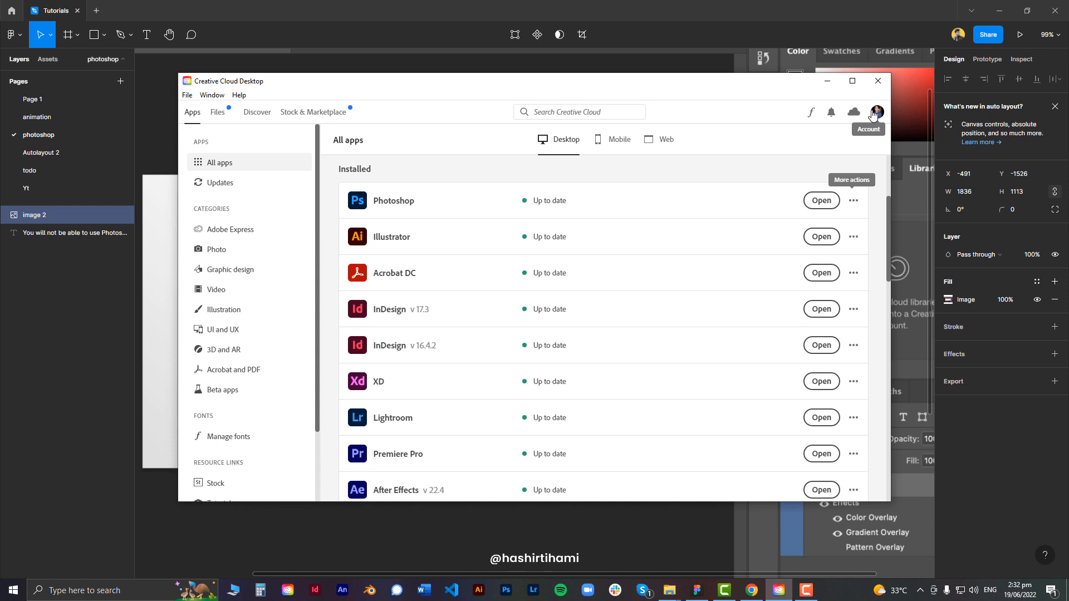
{"action": "mouse_move", "coordinate": [854, 204]}
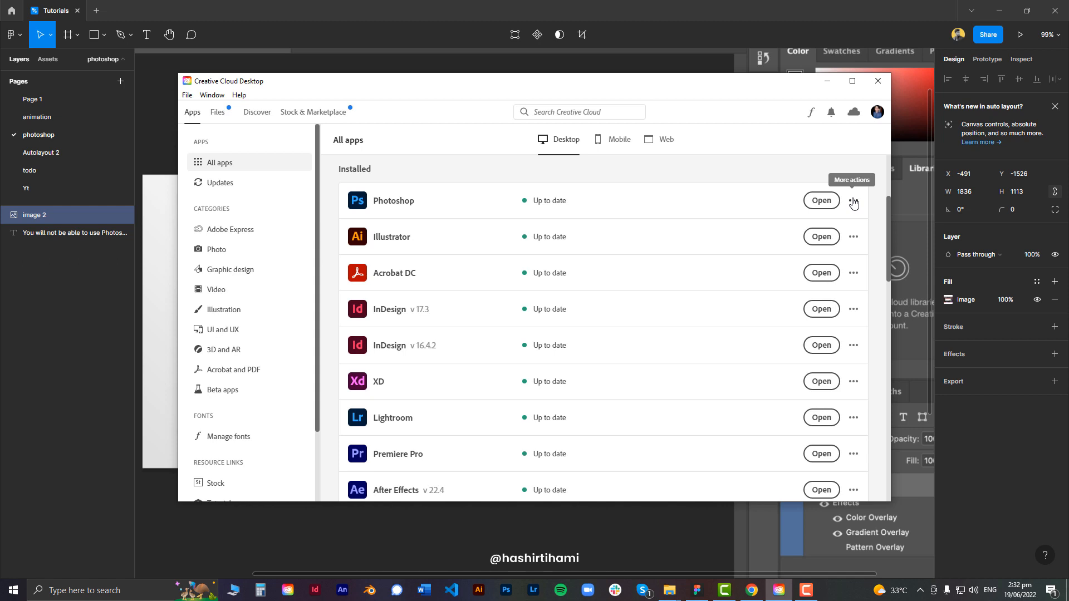
{"action": "mouse_move", "coordinate": [567, 194]}
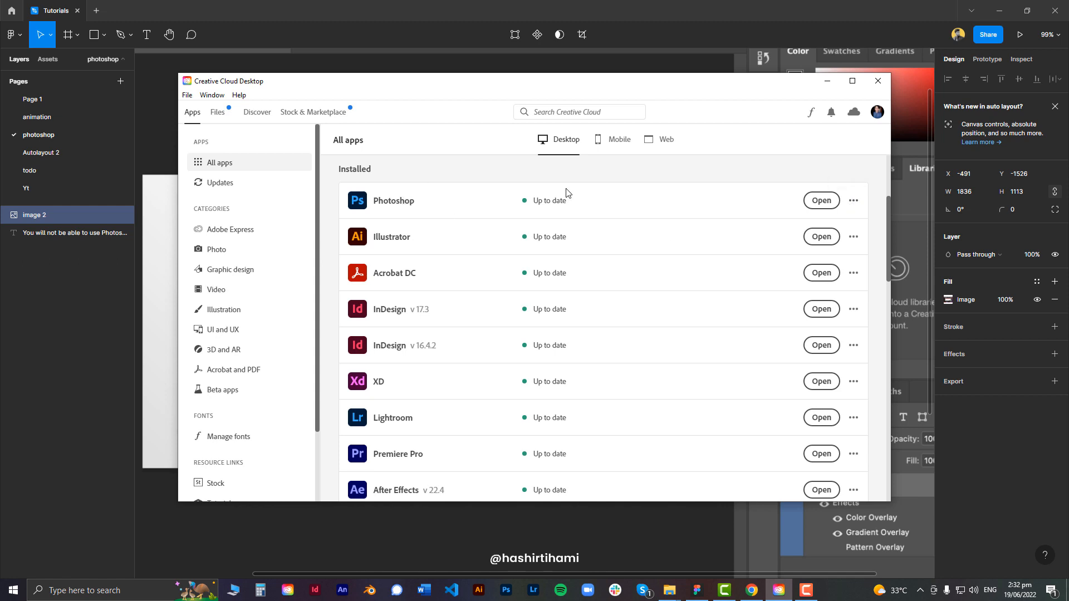
Step: Open Photoshop's More actions menu to reveal the Uninstall option
{"action": "left_click", "coordinate": [853, 200]}
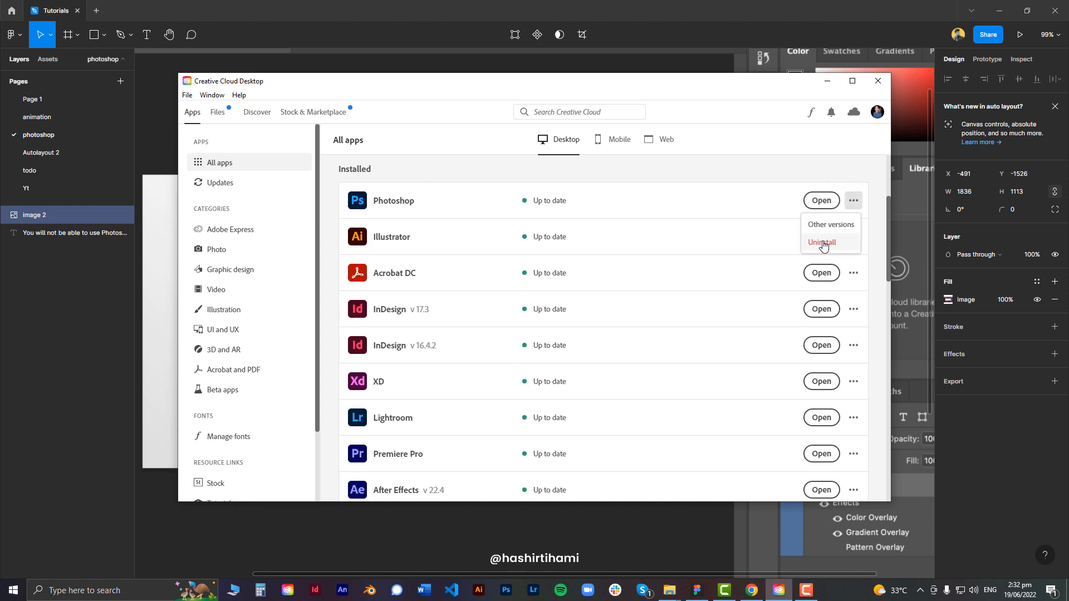
{"action": "mouse_move", "coordinate": [825, 244]}
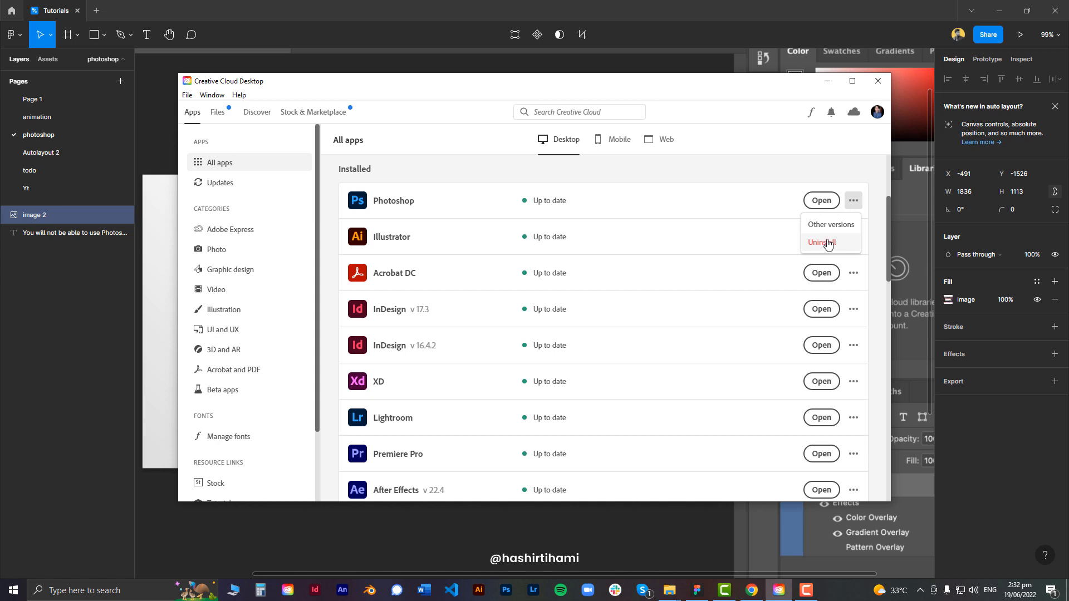
{"action": "mouse_move", "coordinate": [786, 162]}
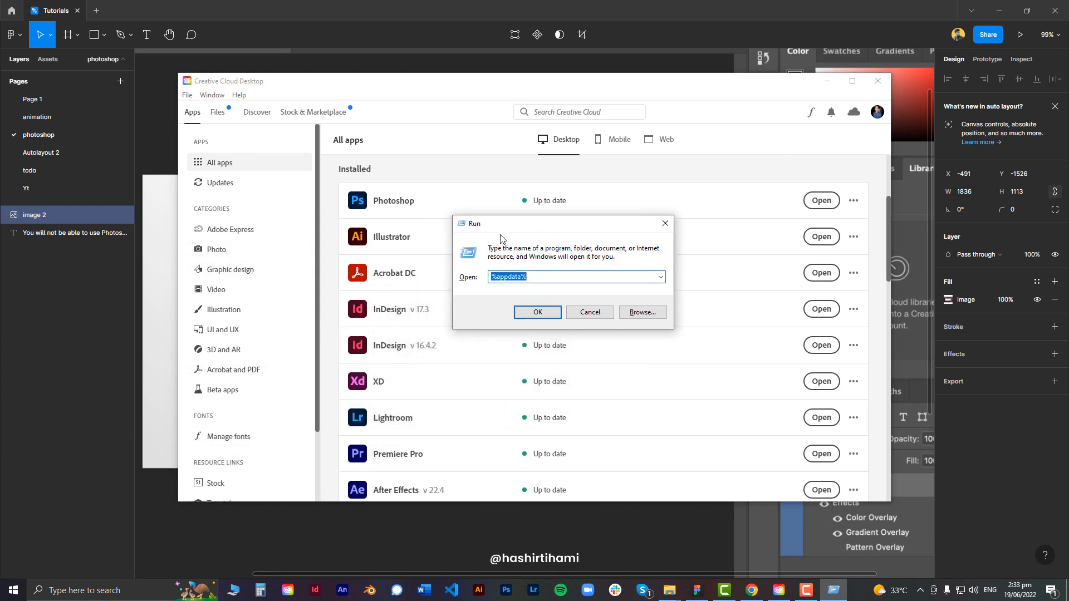
Step: Run %appdata% to open the AppData Roaming folder in File Explorer
{"action": "left_click", "coordinate": [576, 276]}
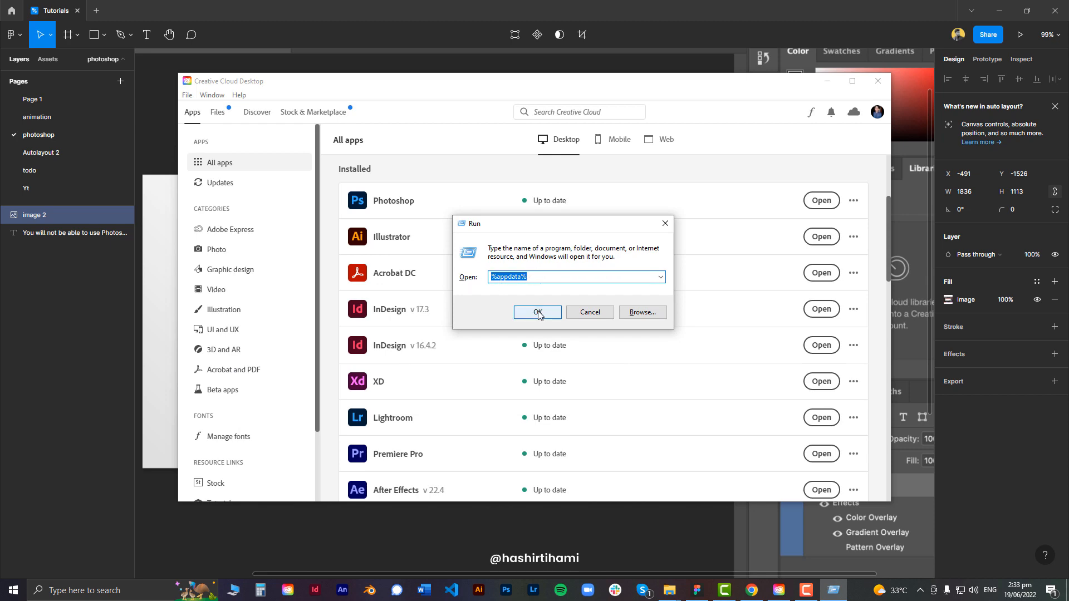
{"action": "left_click", "coordinate": [537, 312]}
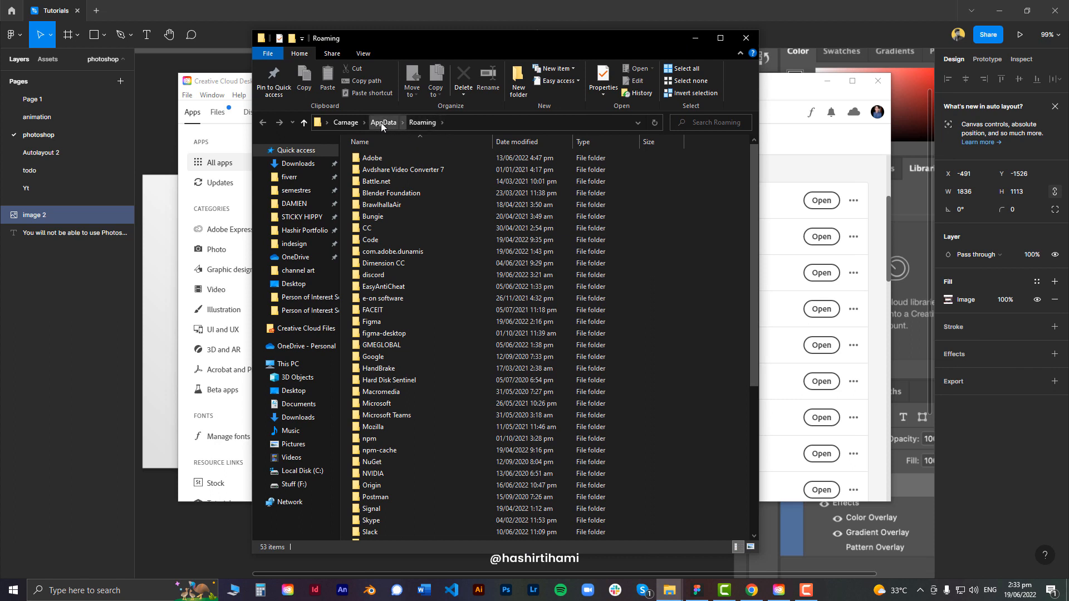
Step: Navigate from AppData into Roaming, then open the Adobe folder
{"action": "left_click", "coordinate": [383, 122]}
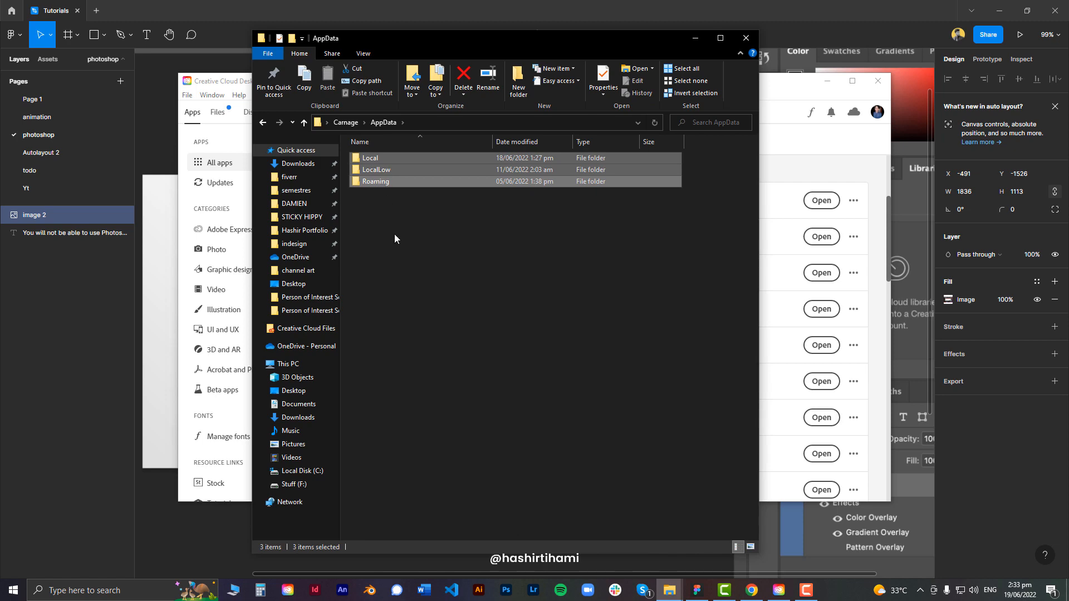
{"action": "double_click", "coordinate": [374, 182]}
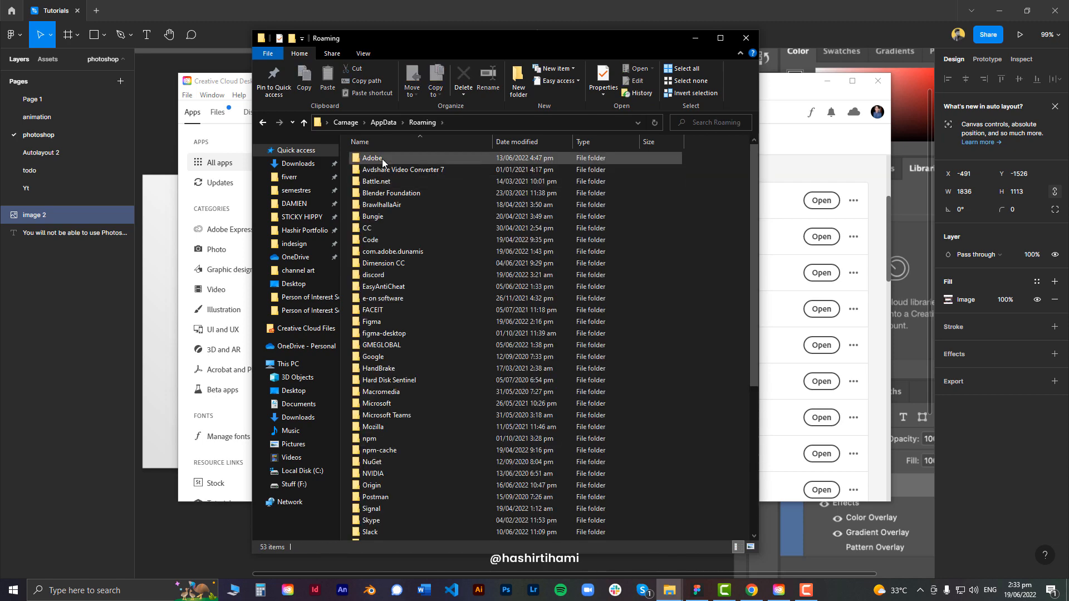
{"action": "left_click", "coordinate": [373, 157]}
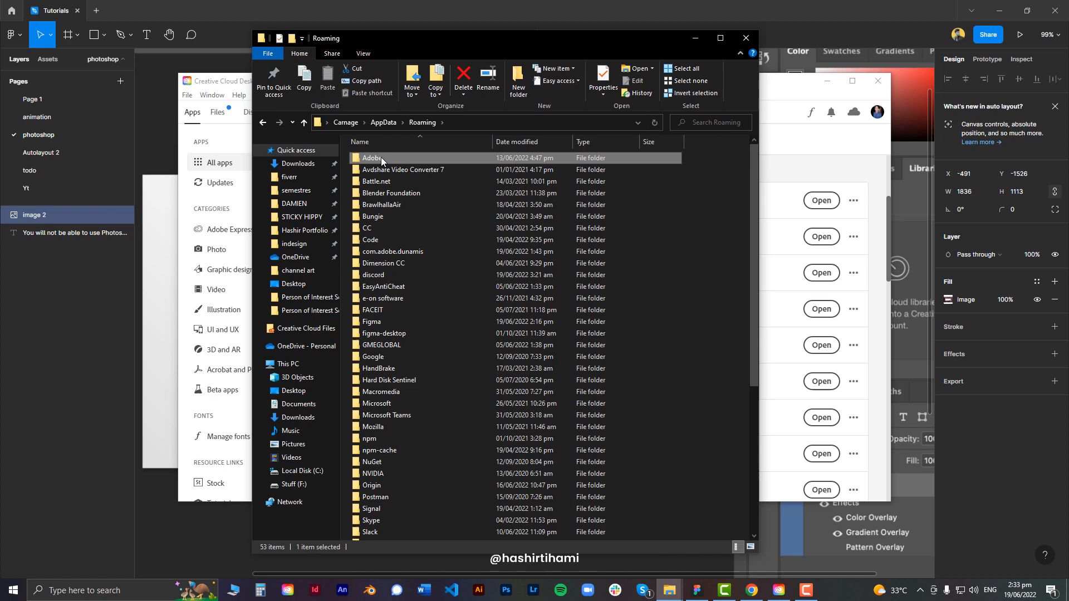
{"action": "double_click", "coordinate": [372, 157]}
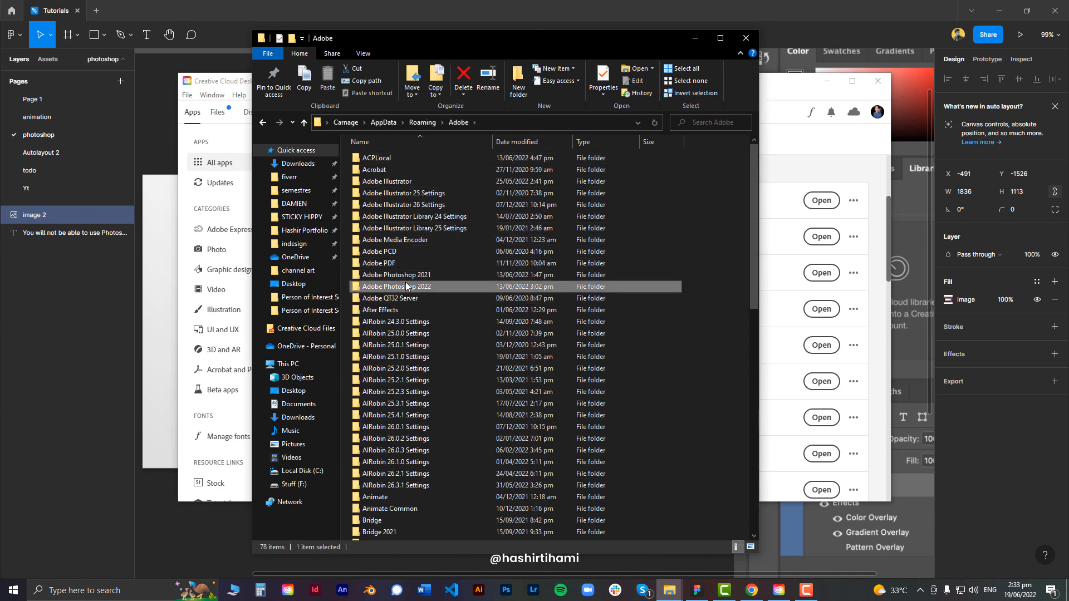
{"action": "mouse_move", "coordinate": [396, 274]}
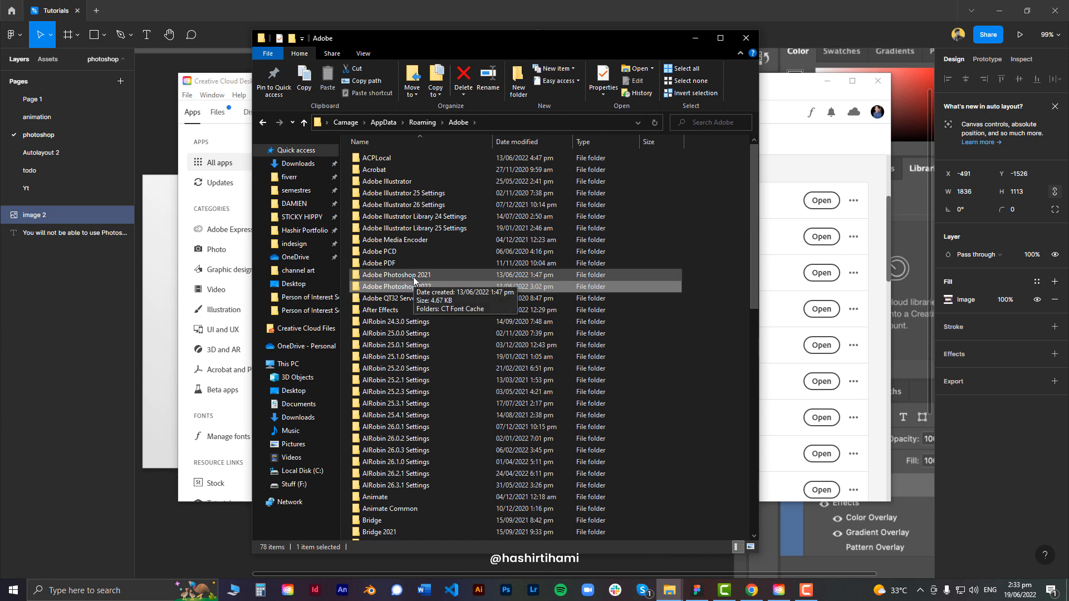
{"action": "mouse_move", "coordinate": [422, 286]}
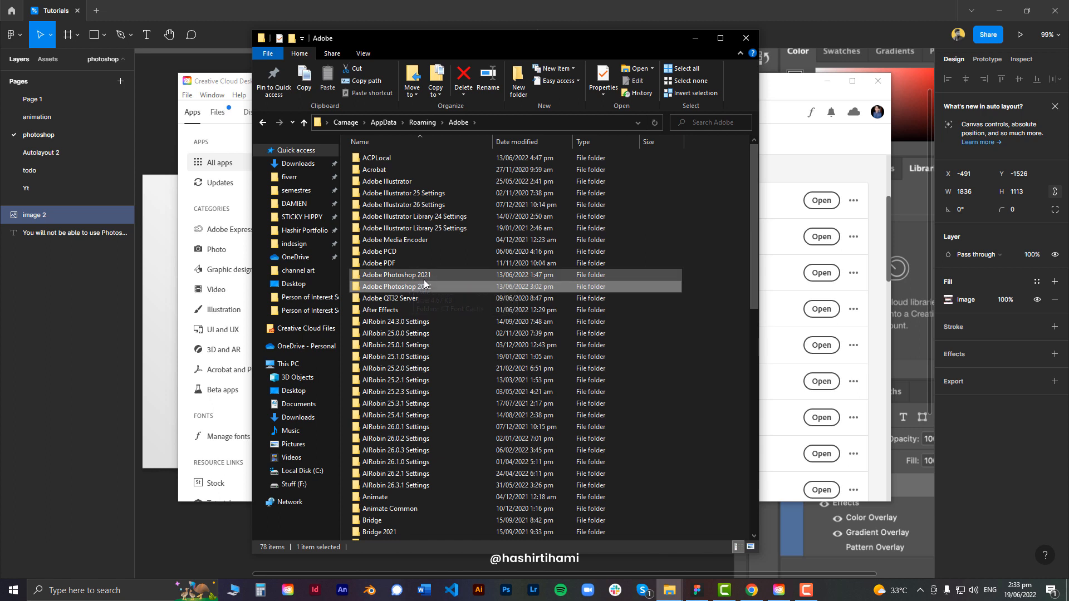
{"action": "mouse_move", "coordinate": [394, 275]}
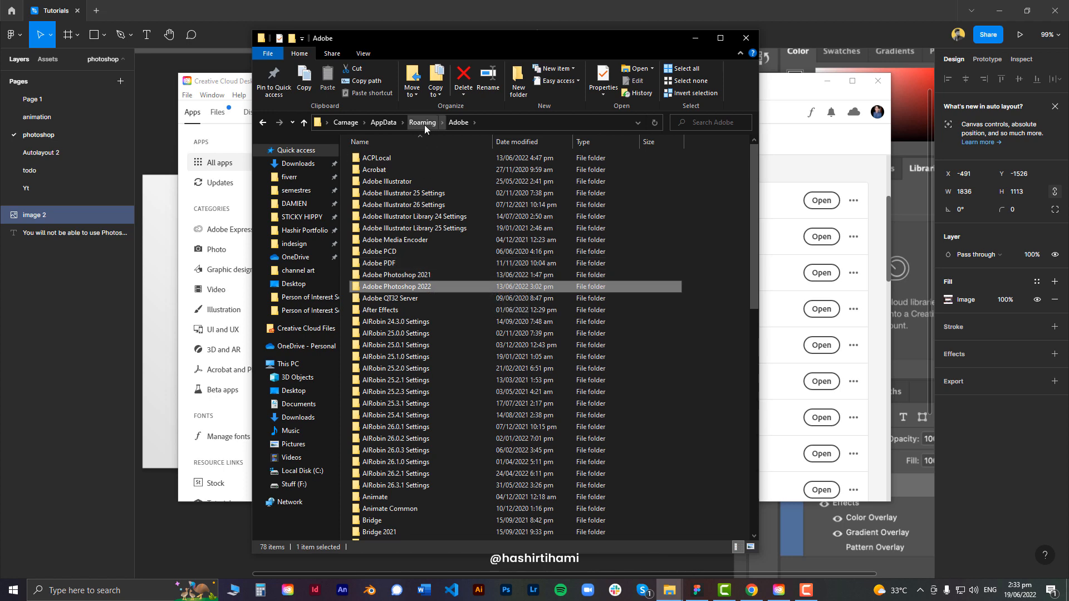
Step: After locating the Adobe Photoshop 2021 and 2022 folders, return to Roaming
{"action": "left_click", "coordinate": [383, 122]}
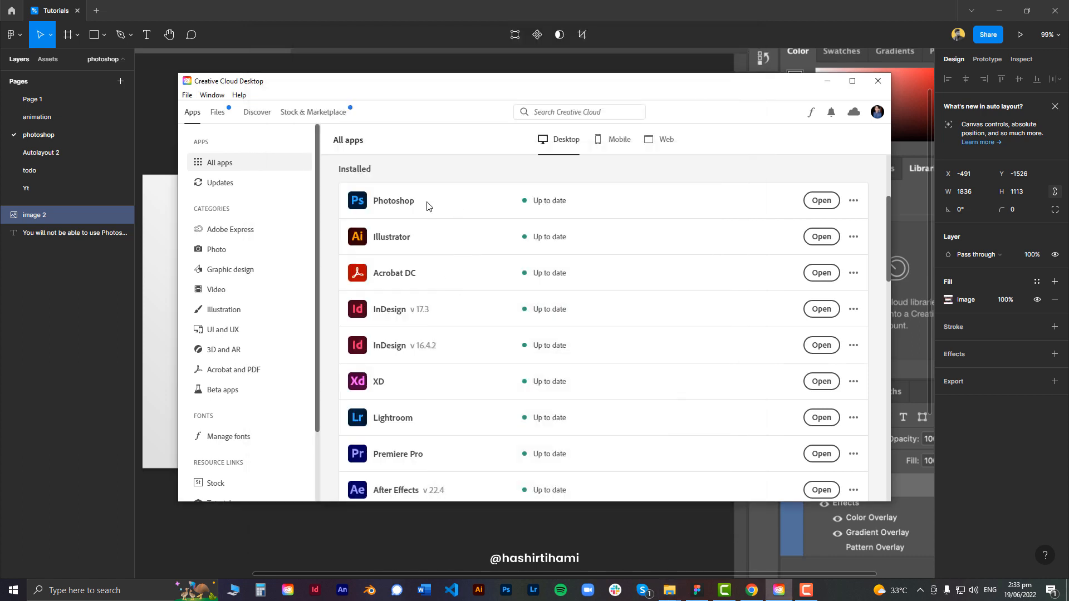
{"action": "mouse_move", "coordinate": [784, 146]}
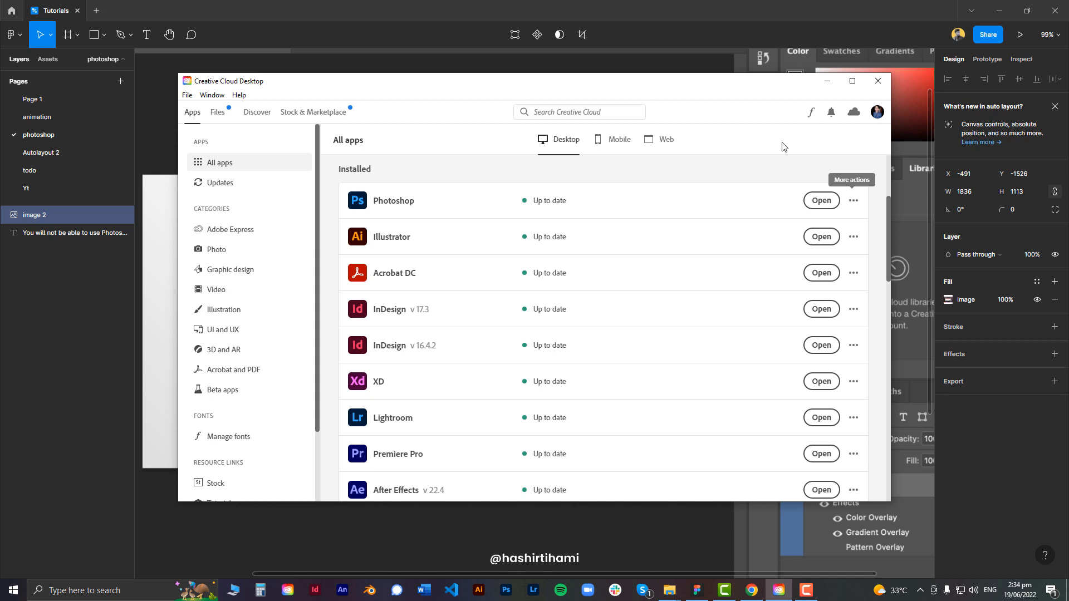
{"action": "mouse_move", "coordinate": [432, 326]}
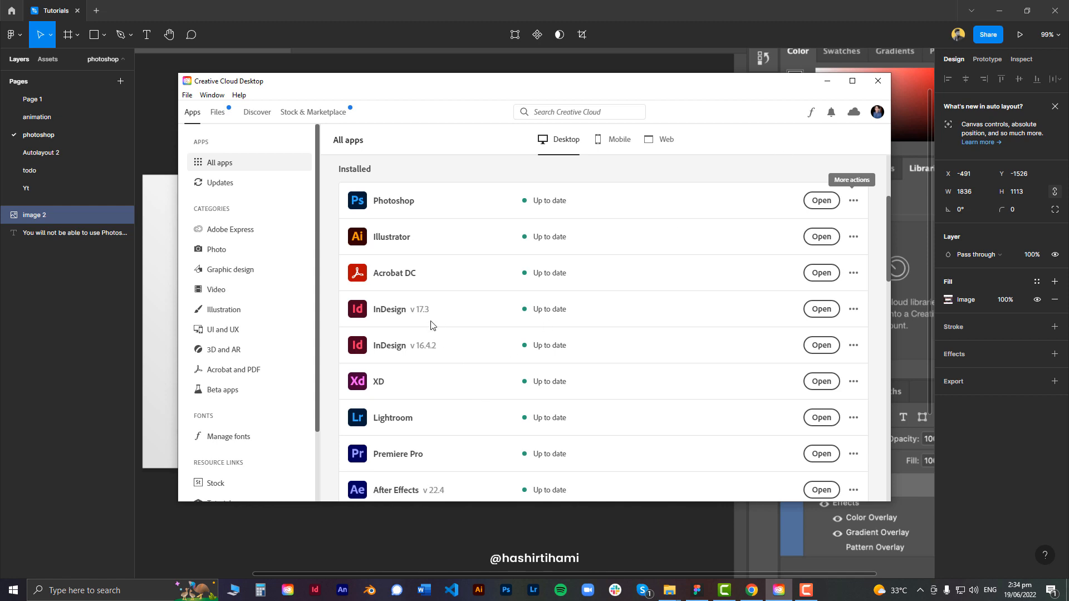
{"action": "mouse_move", "coordinate": [438, 344]}
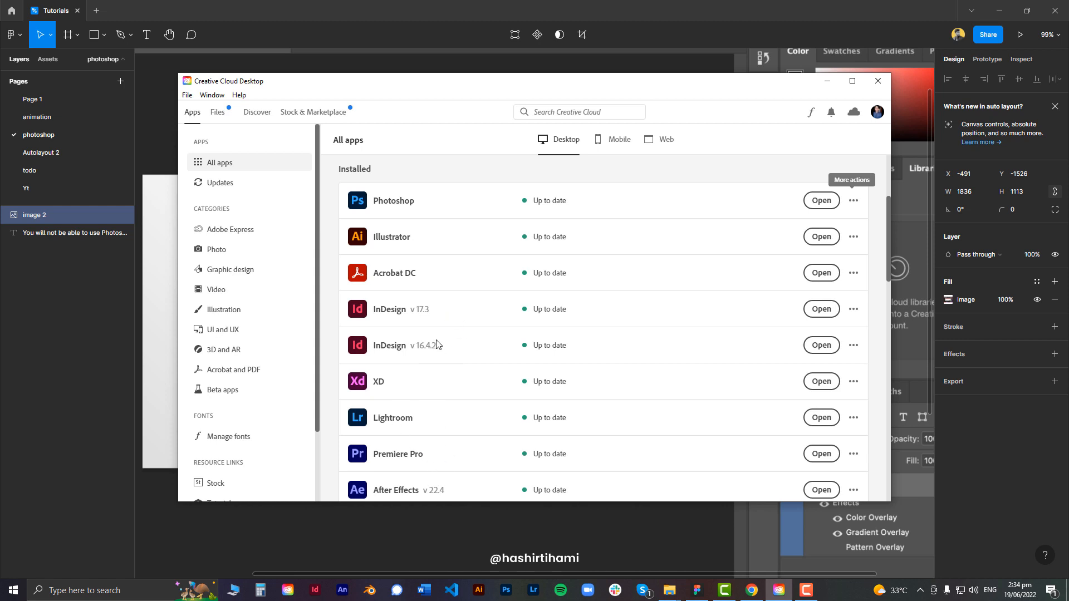
{"action": "mouse_move", "coordinate": [469, 189]}
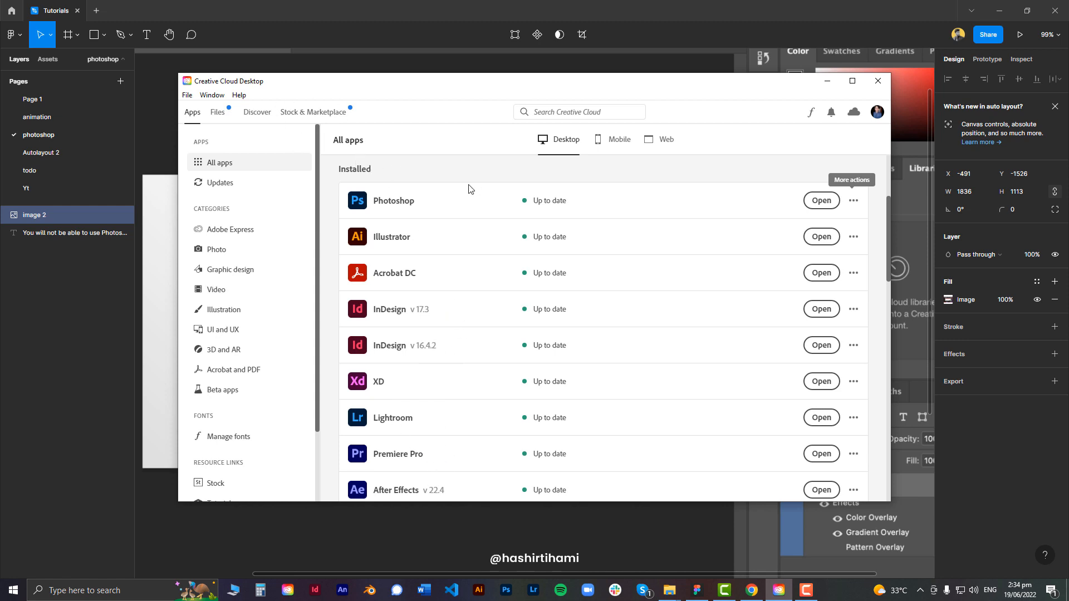
{"action": "mouse_move", "coordinate": [779, 212]}
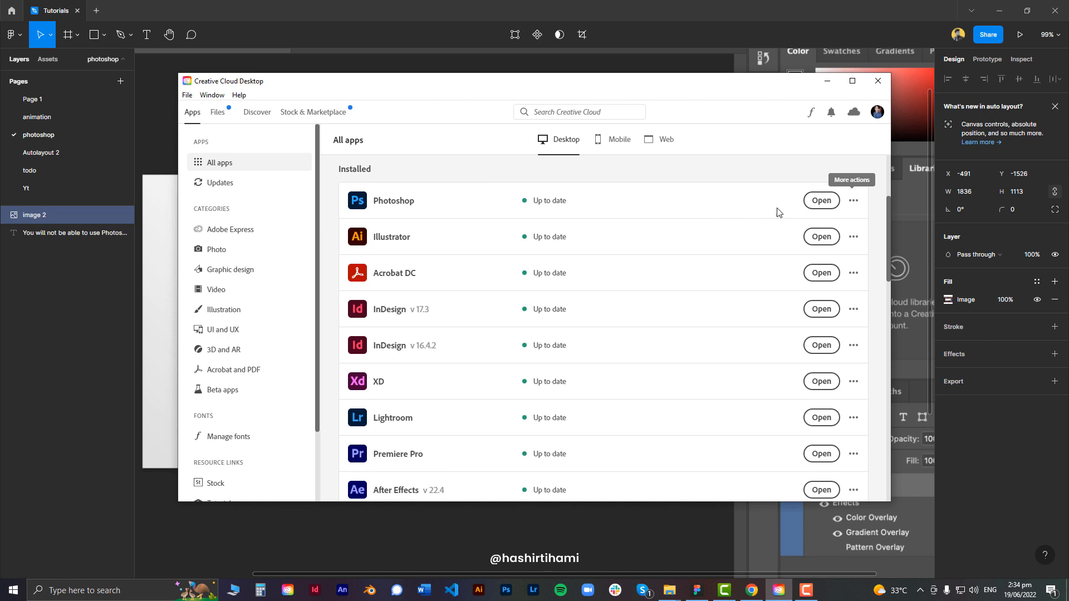
{"action": "mouse_move", "coordinate": [759, 182]}
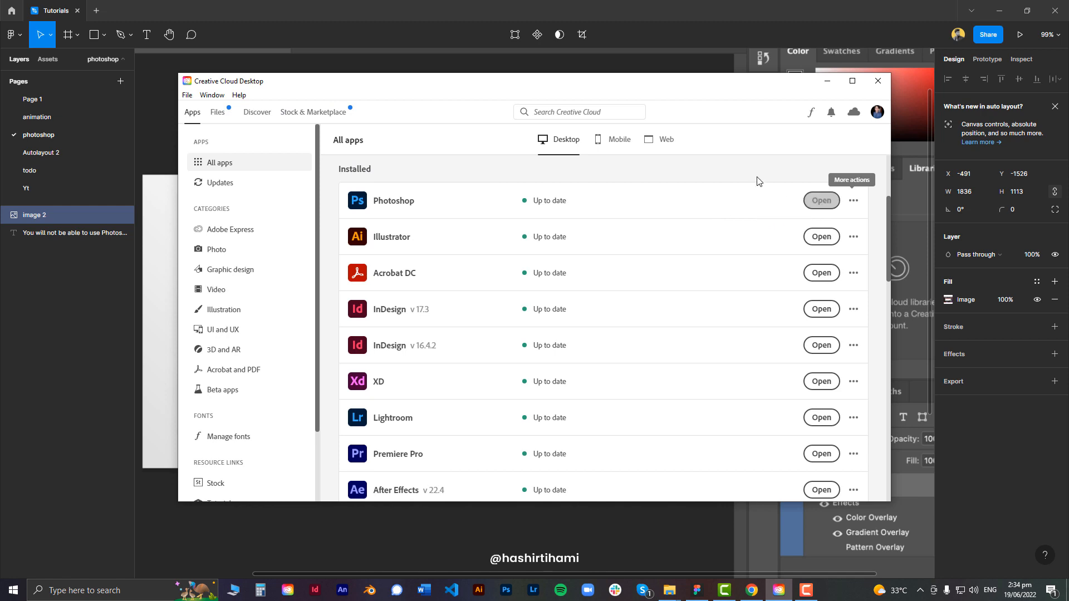
{"action": "mouse_move", "coordinate": [757, 180]}
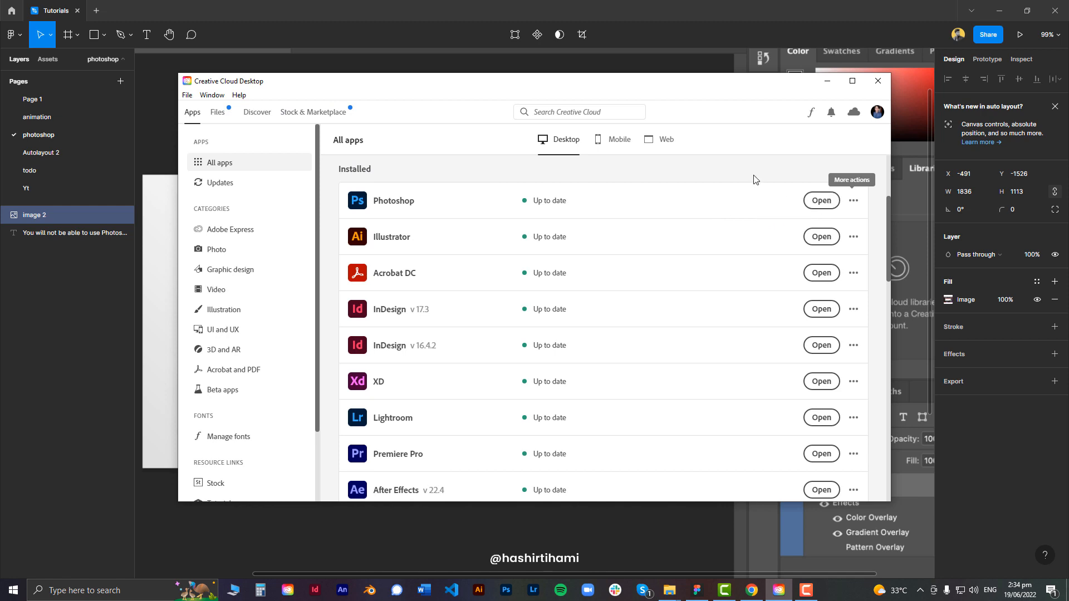